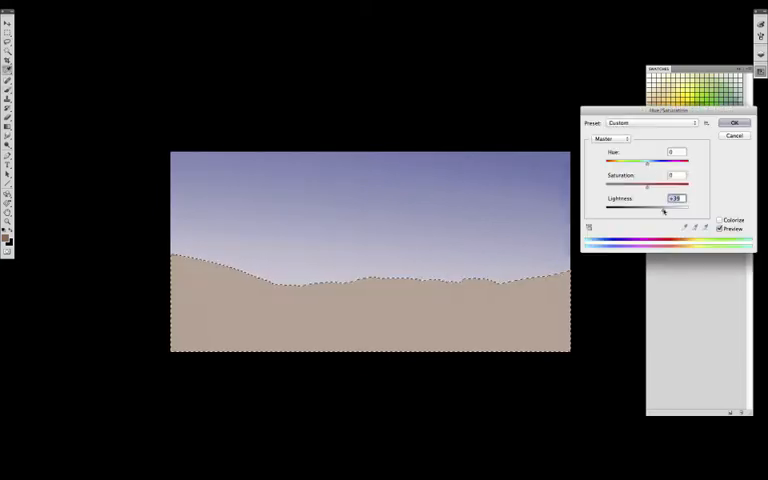
Raise the ground's Hue/Saturation Lightness to about +39
click(735, 122)
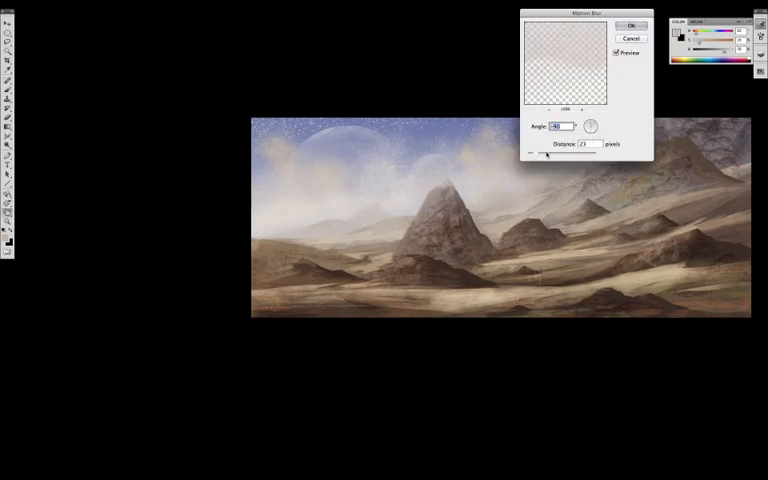
Set the dust layer's Motion Blur distance to 23 pixels
click(631, 25)
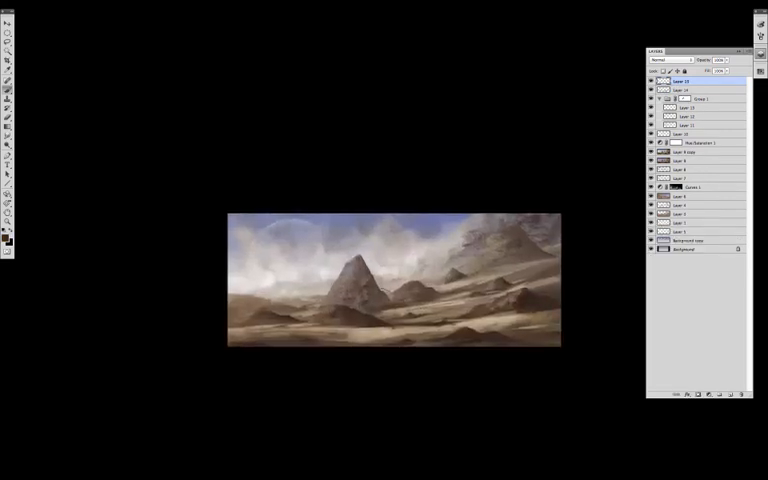
key(Ctrl+T)
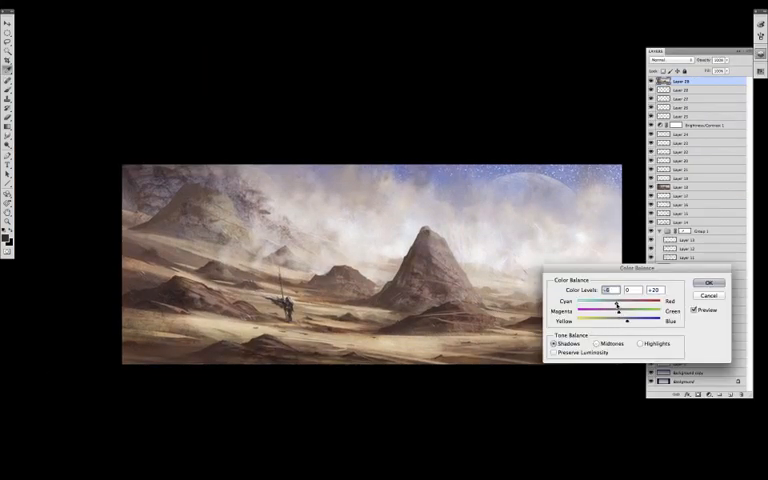
Switch Color Balance to the Highlights tone range for warming adjustments
click(636, 344)
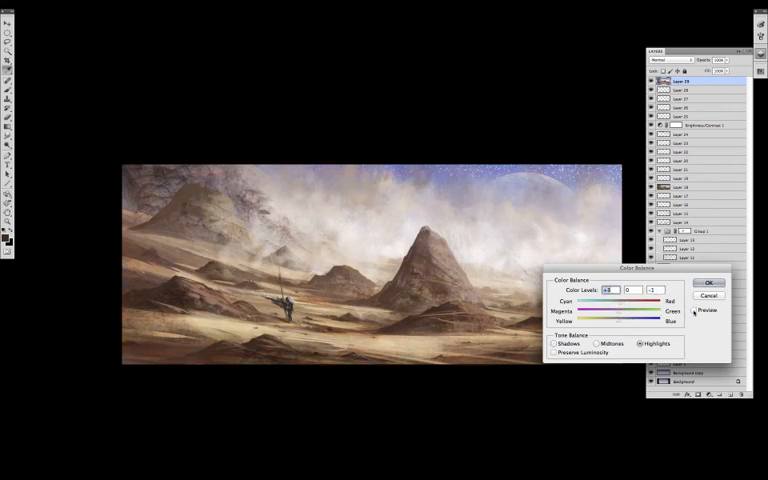